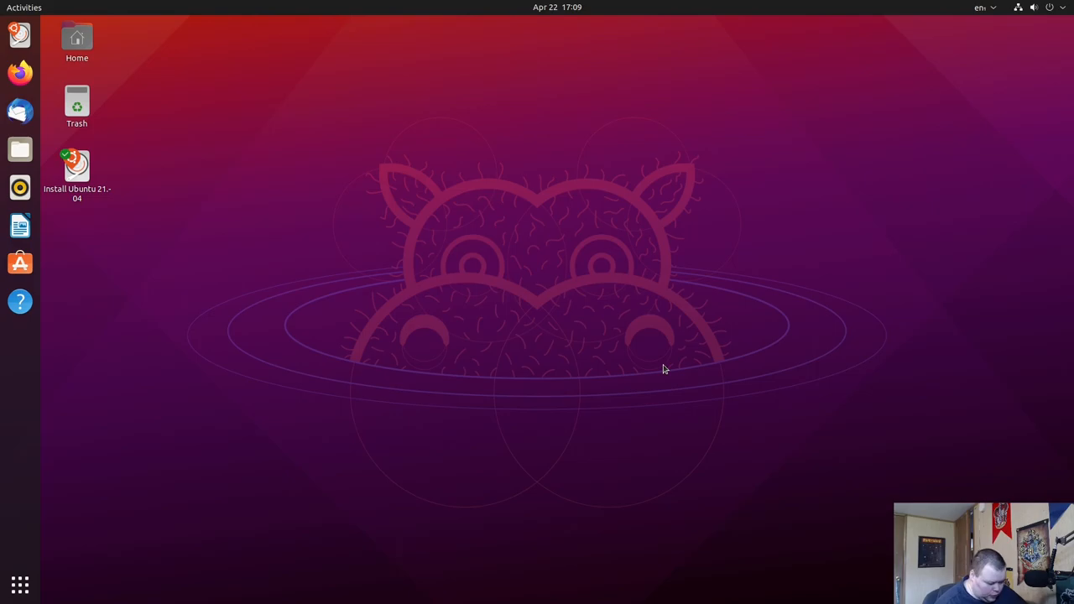
{"action": "mouse_move", "coordinate": [332, 302]}
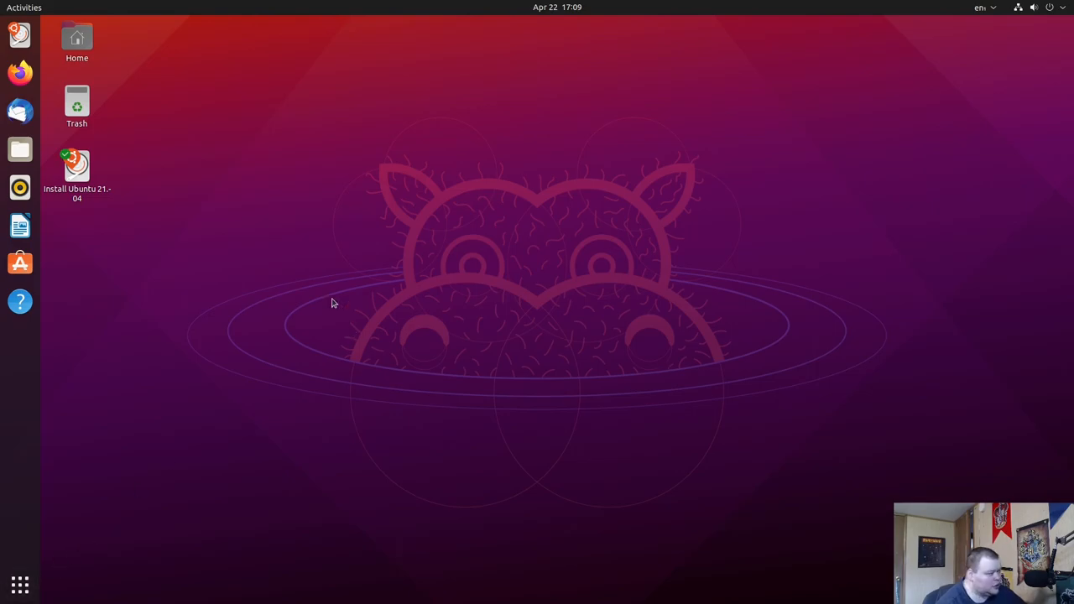
Step: Launch the Files file manager from the dock and glance at the calendar/notifications panel
{"action": "left_click", "coordinate": [24, 7]}
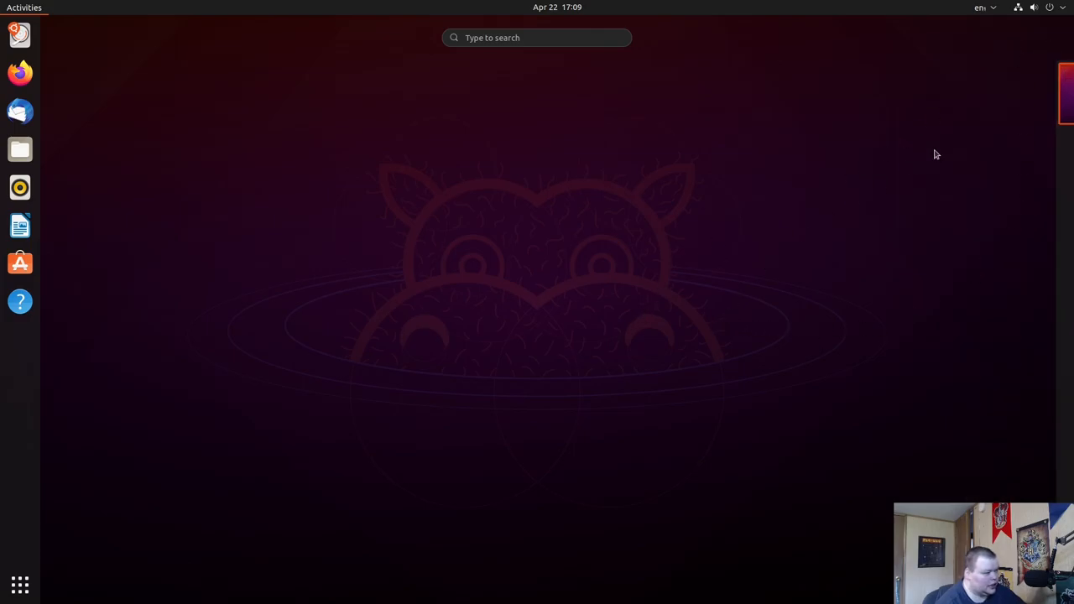
{"action": "mouse_move", "coordinate": [334, 399]}
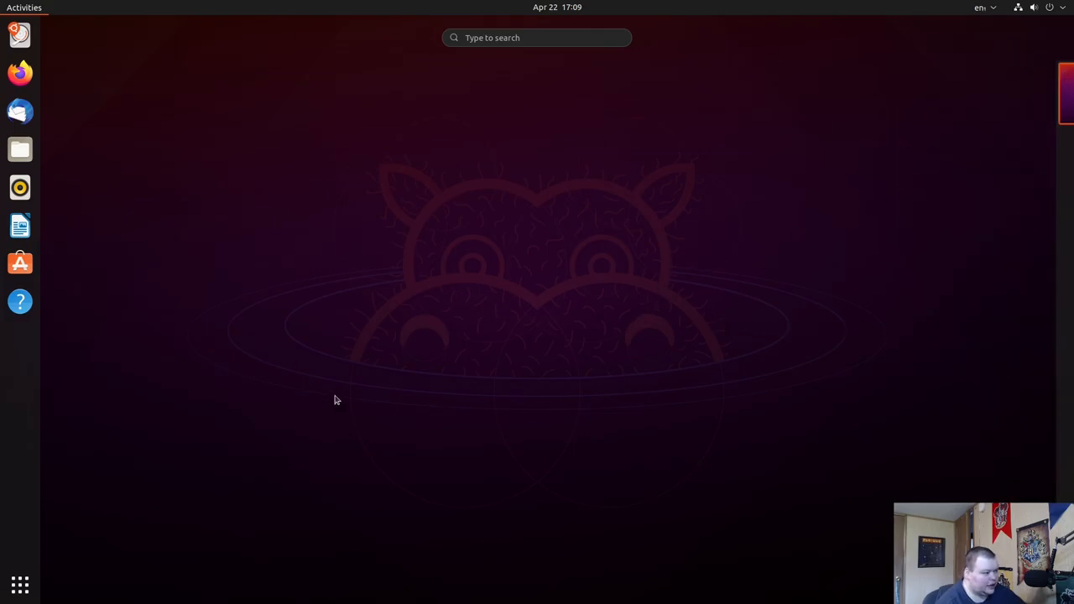
{"action": "mouse_move", "coordinate": [501, 391]}
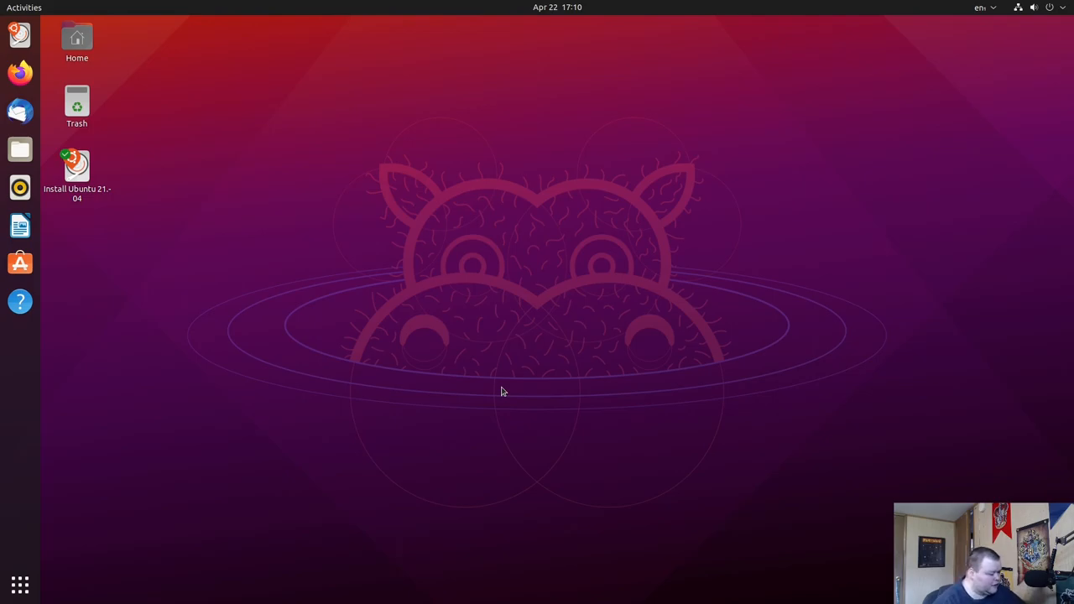
{"action": "mouse_move", "coordinate": [799, 278]}
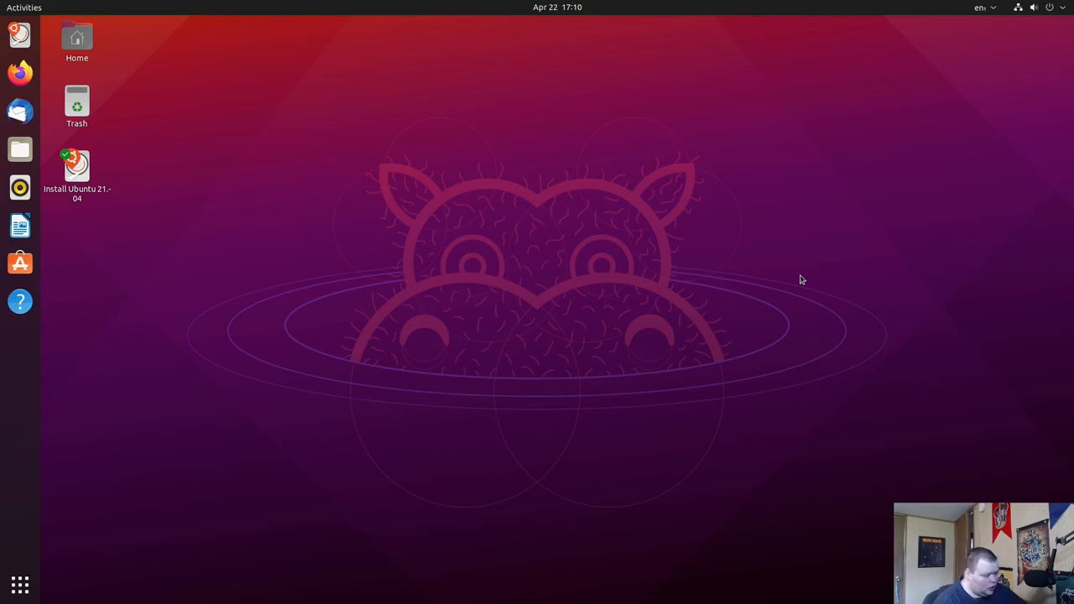
{"action": "left_click", "coordinate": [20, 149]}
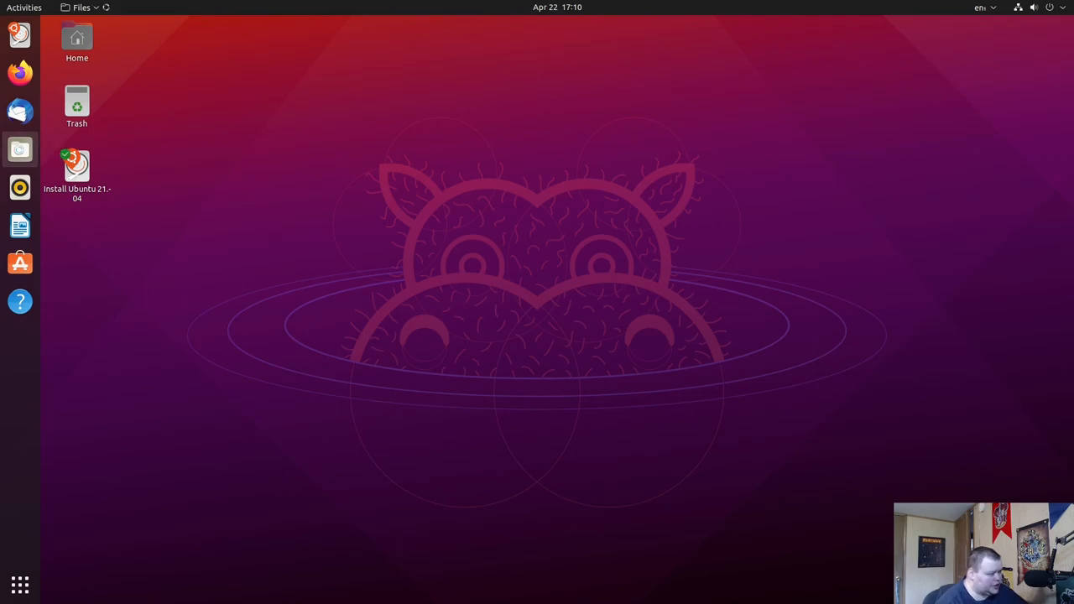
{"action": "left_click", "coordinate": [20, 149]}
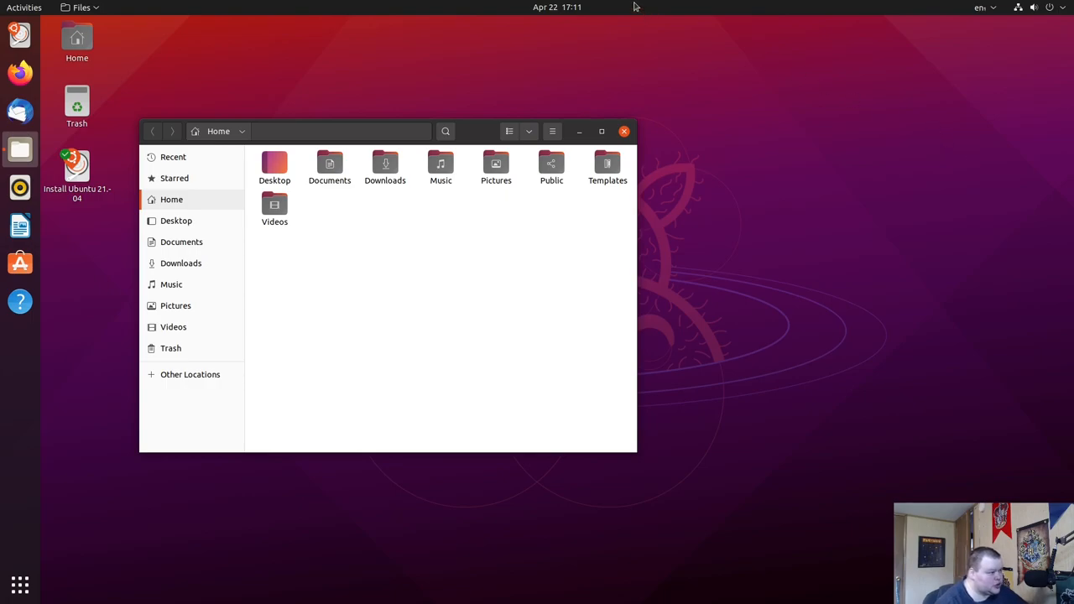
{"action": "left_click", "coordinate": [558, 7]}
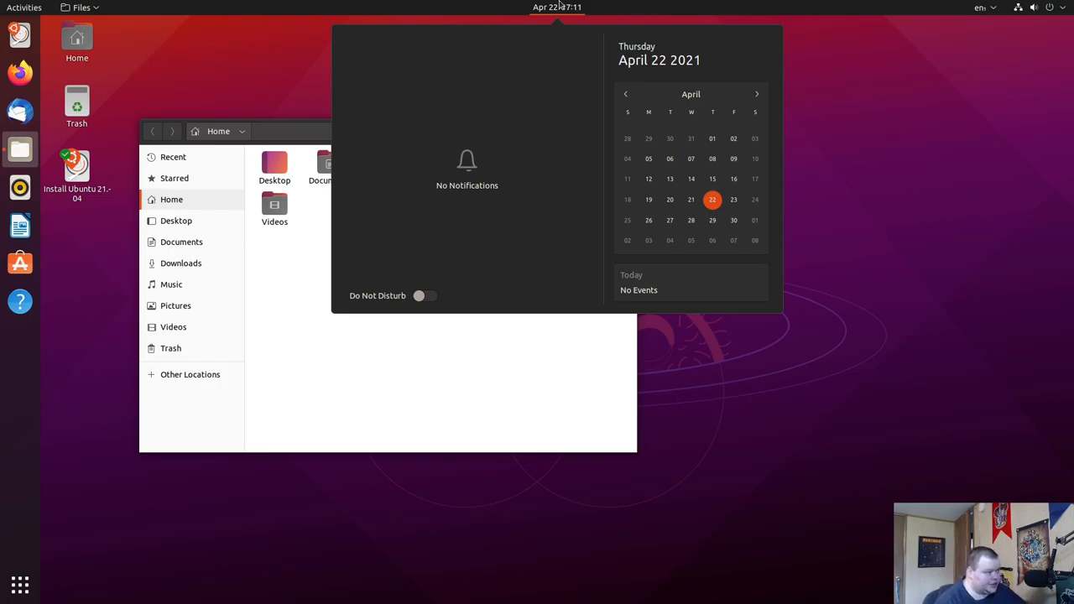
{"action": "left_click", "coordinate": [557, 7]}
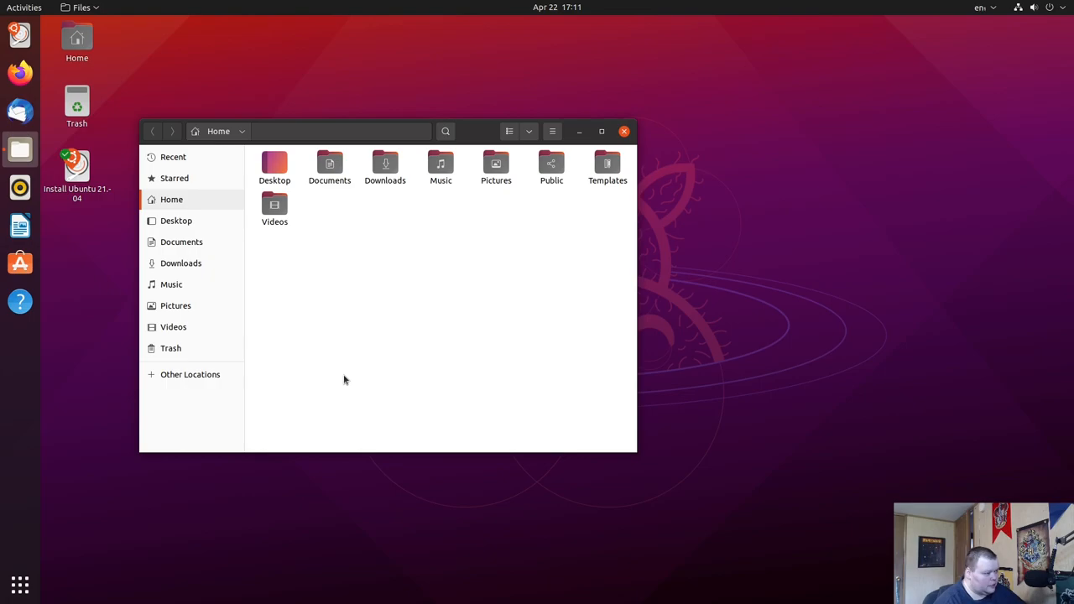
{"action": "mouse_move", "coordinate": [473, 166]}
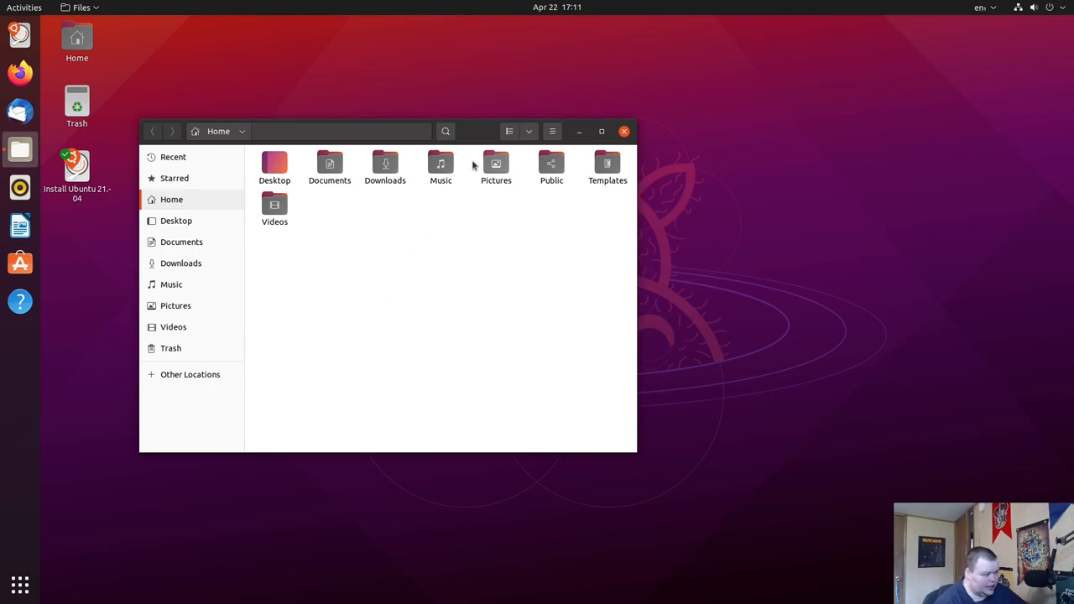
{"action": "mouse_move", "coordinate": [497, 372]}
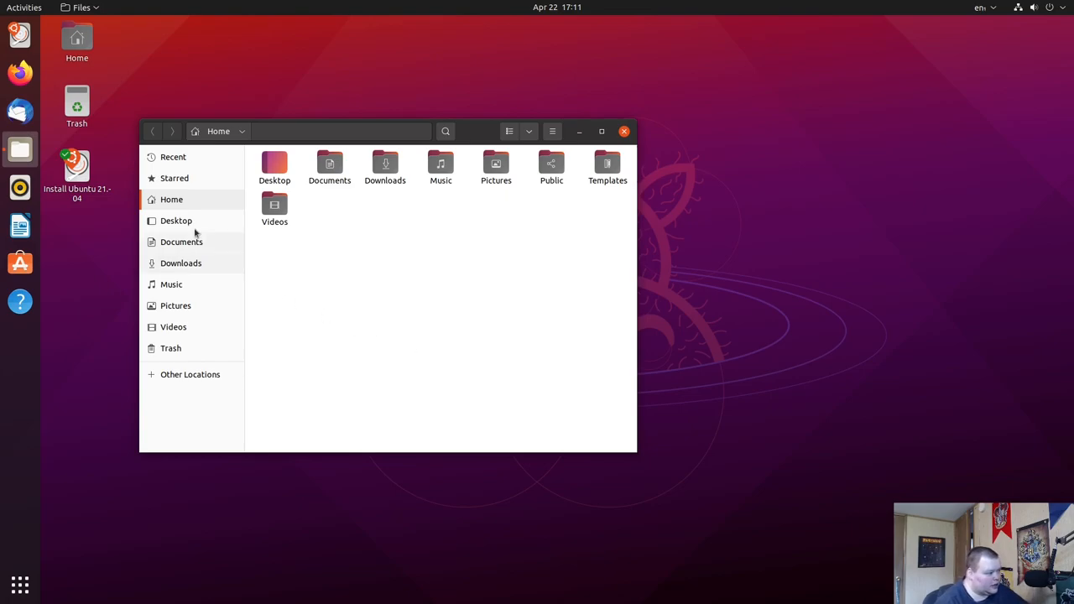
Step: Visit the empty Downloads folder and return to the Home folder
{"action": "left_click", "coordinate": [181, 262]}
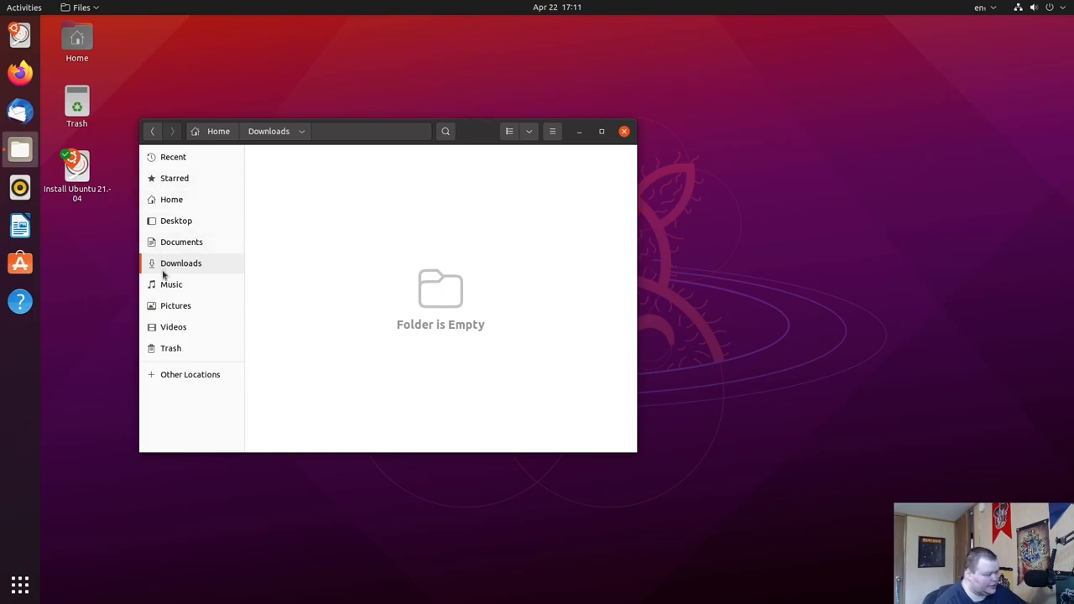
{"action": "left_click", "coordinate": [171, 198]}
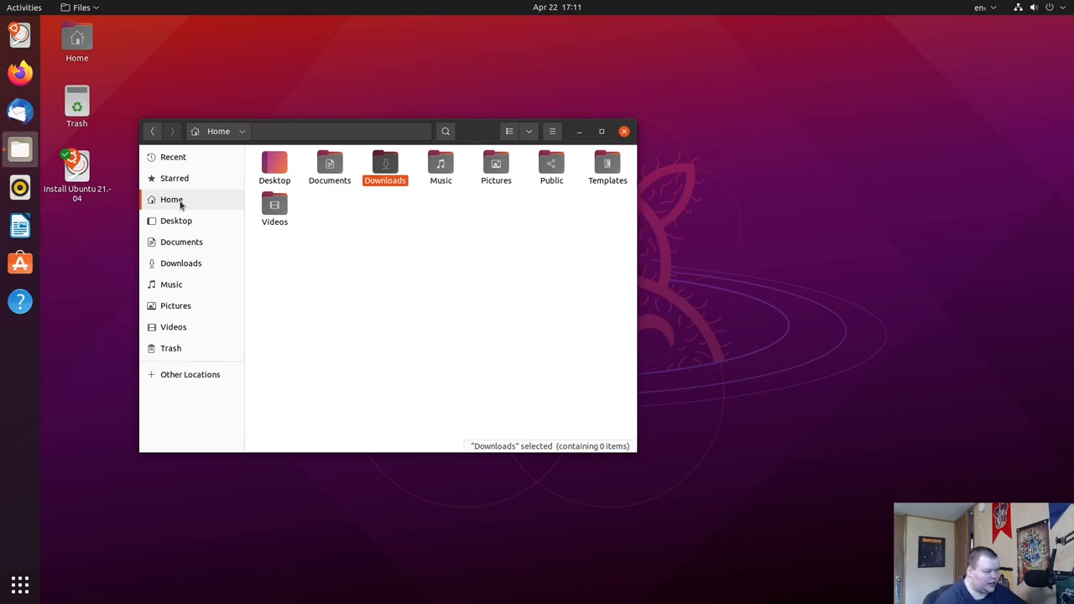
{"action": "mouse_move", "coordinate": [419, 177]}
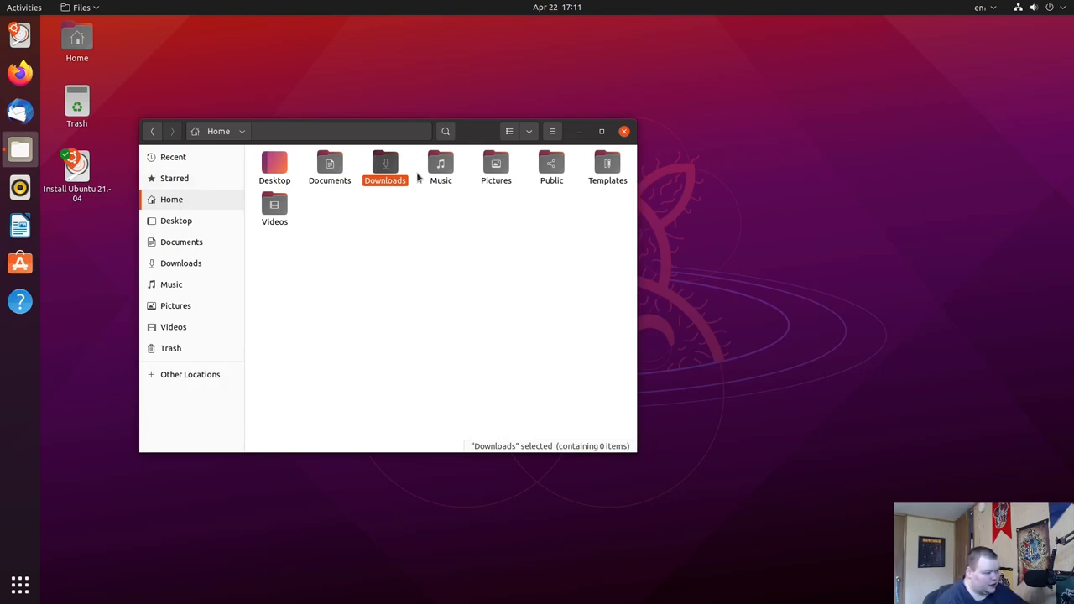
{"action": "mouse_move", "coordinate": [388, 205]}
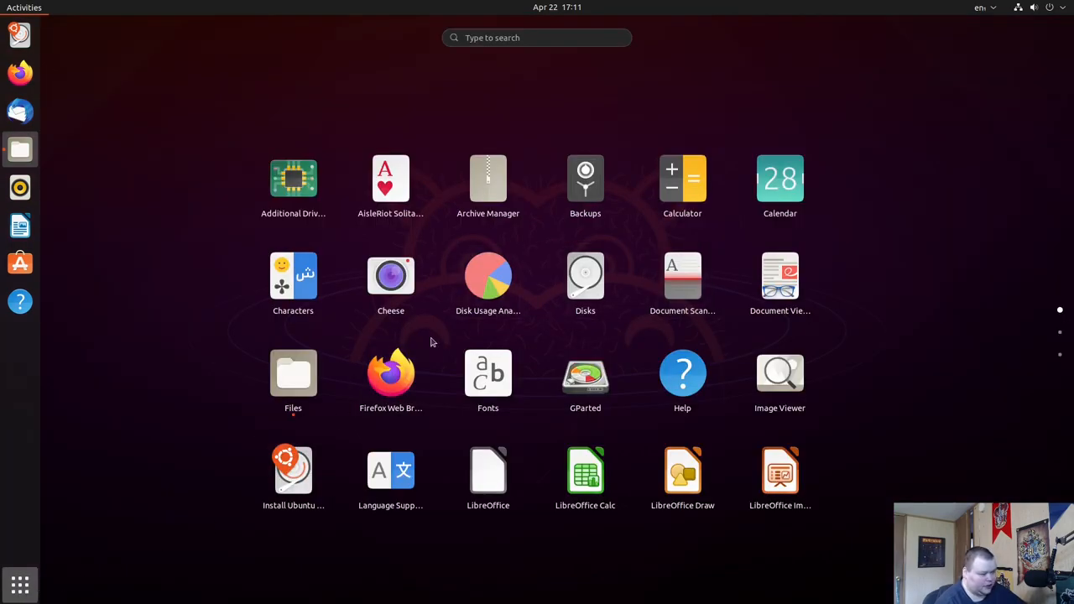
Step: Page the application grid to its second page showing Terminal and Settings
{"action": "left_click", "coordinate": [292, 282]}
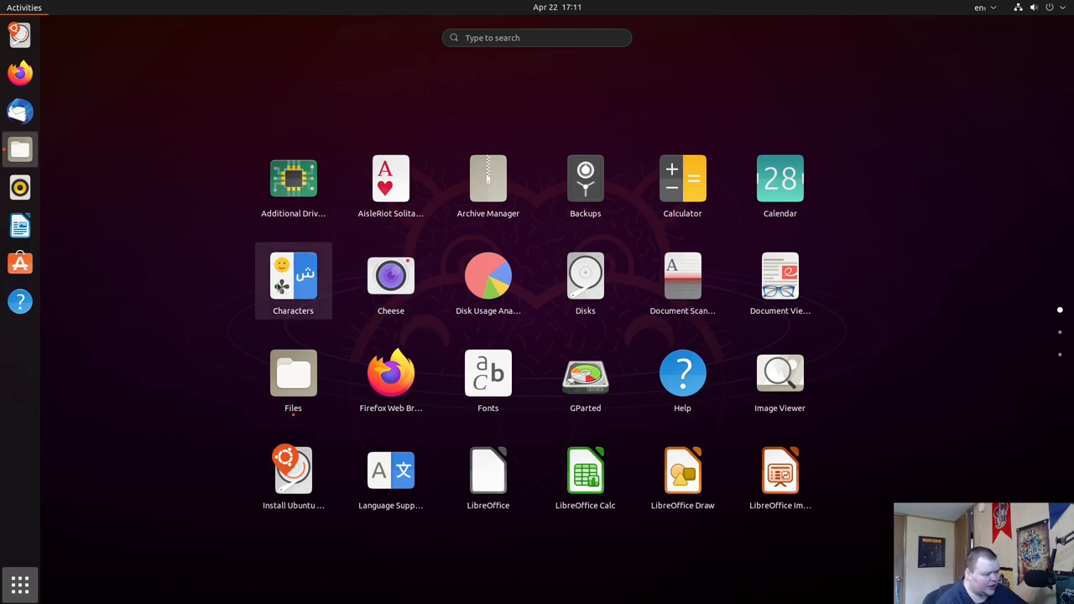
{"action": "scroll", "scroll_direction": "down", "scroll_amount": 3}
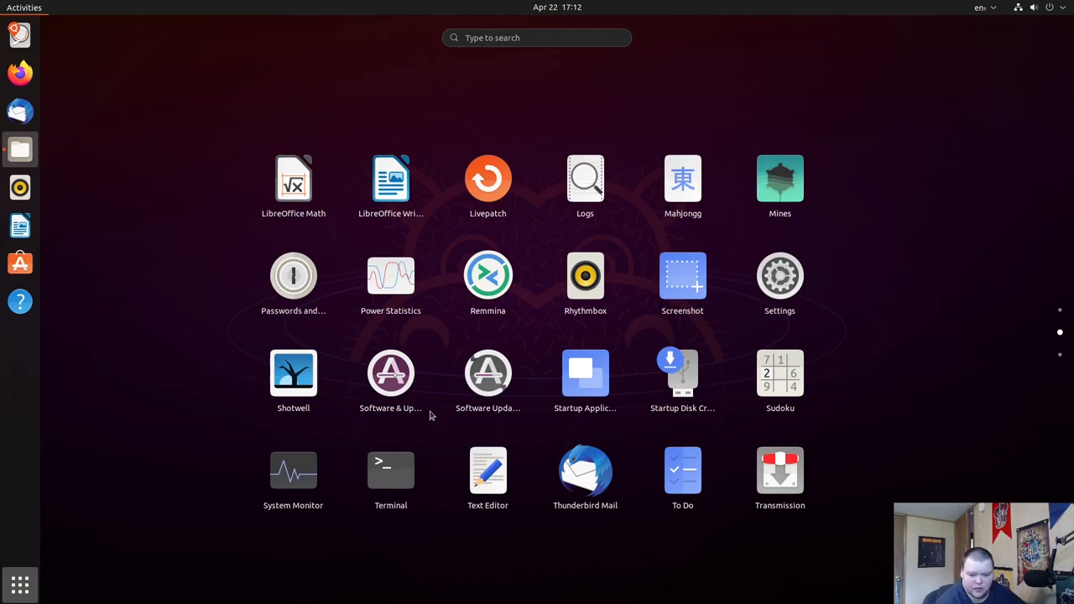
{"action": "mouse_move", "coordinate": [695, 139]}
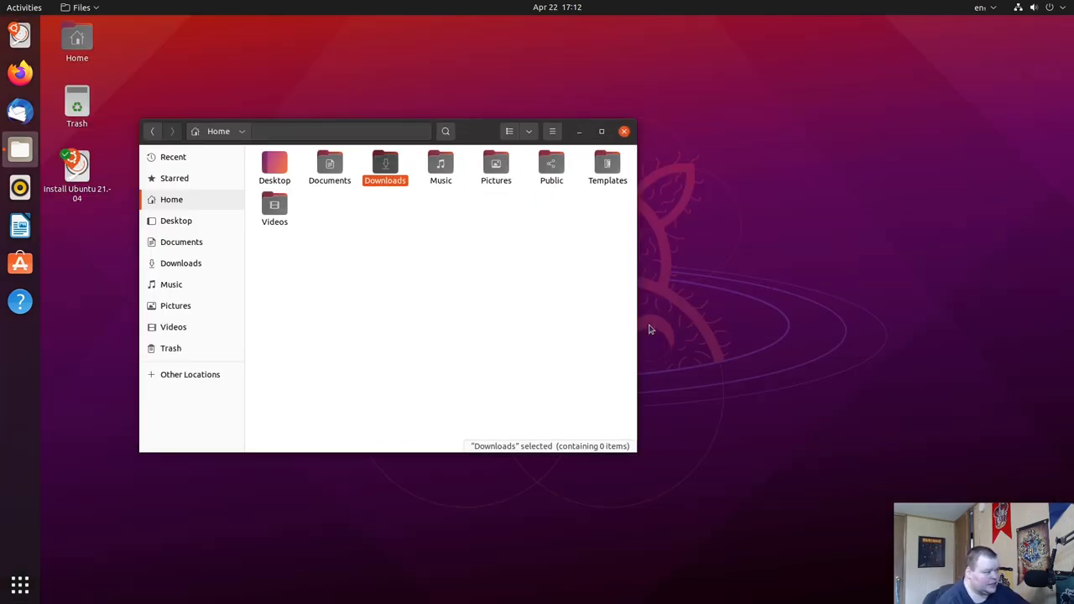
{"action": "mouse_move", "coordinate": [413, 336]}
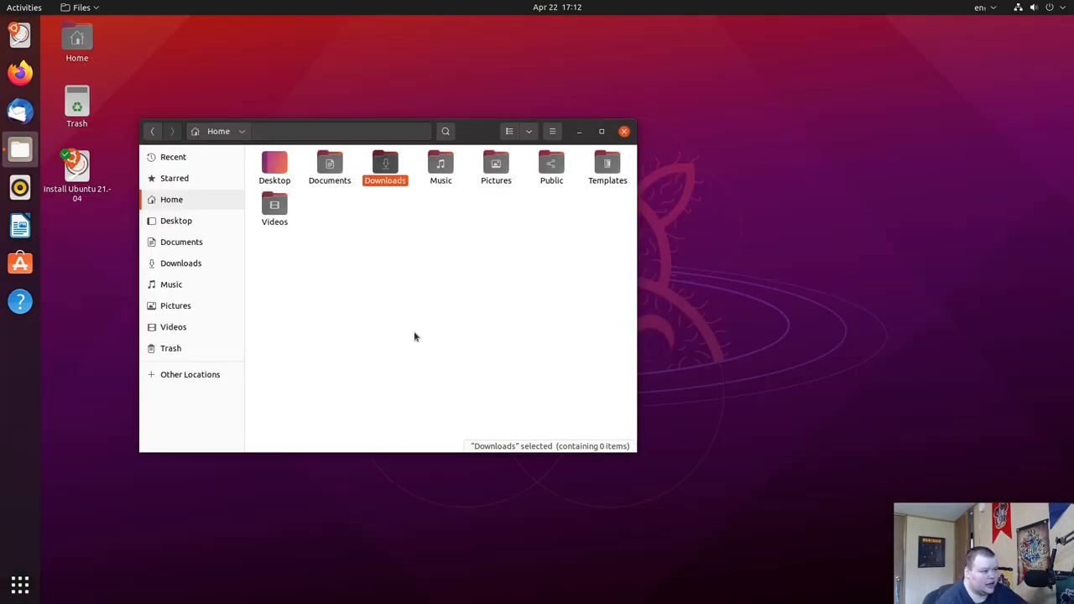
{"action": "mouse_move", "coordinate": [284, 232]}
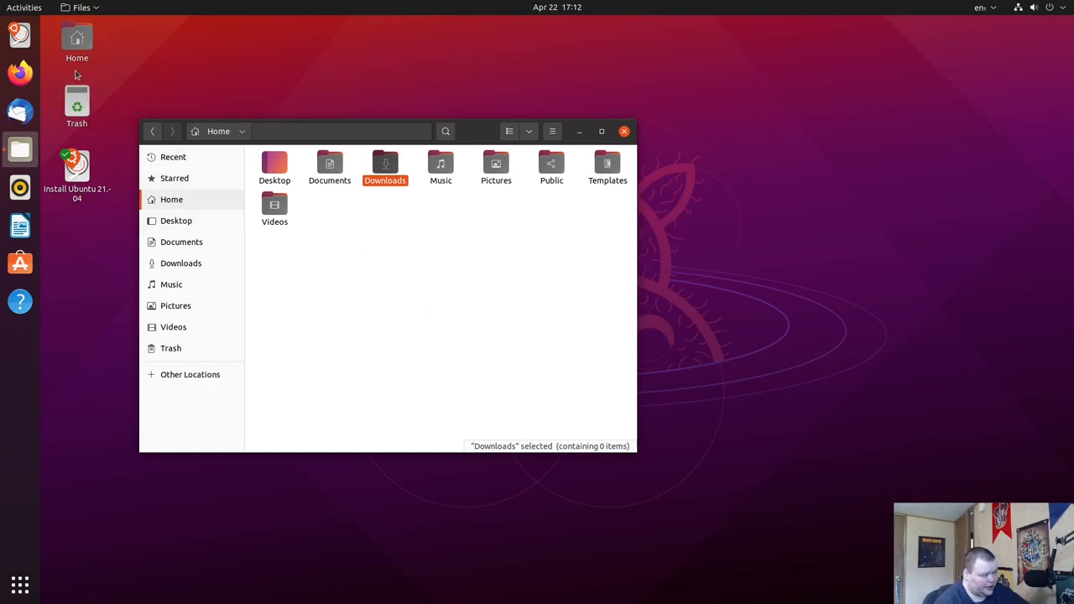
{"action": "mouse_move", "coordinate": [930, 59]}
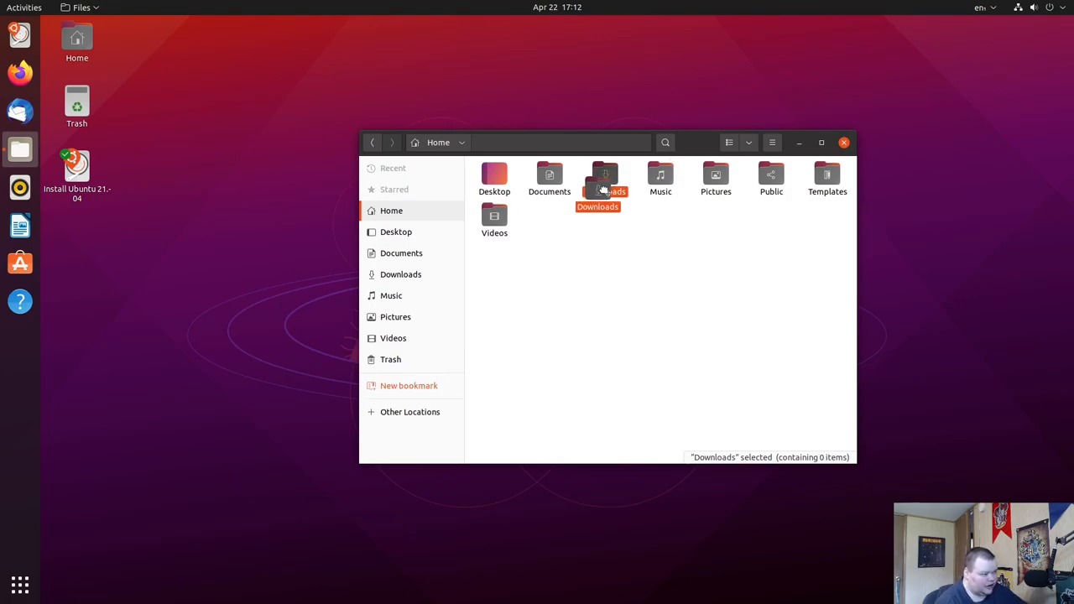
Step: Drag Downloads into the sidebar to add it as a bookmarked place
{"action": "left_click_drag", "start_coordinate": [604, 178], "coordinate": [97, 243]}
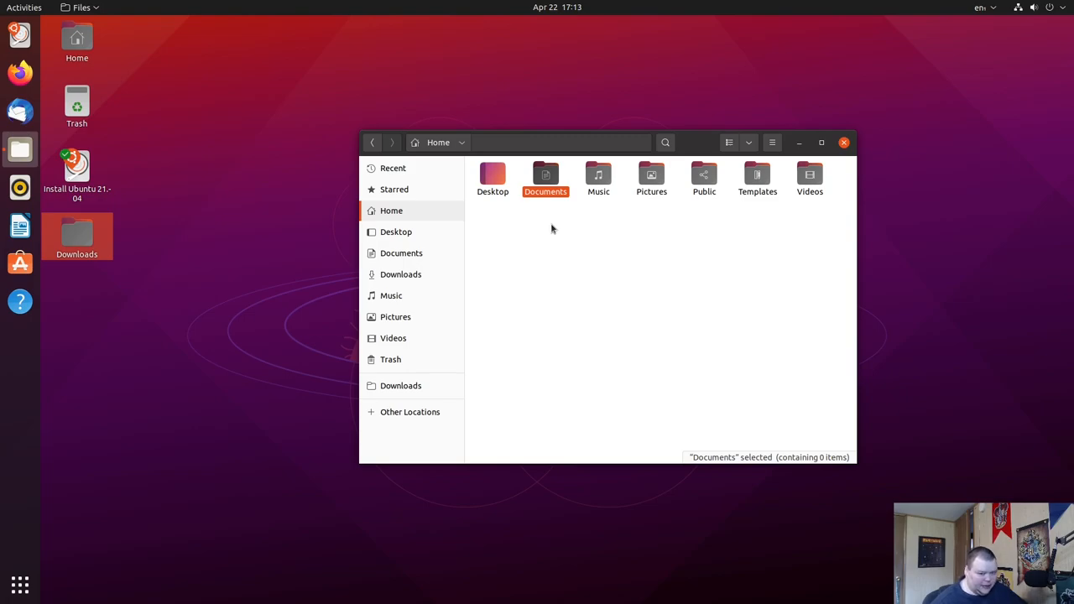
{"action": "mouse_move", "coordinate": [467, 91]}
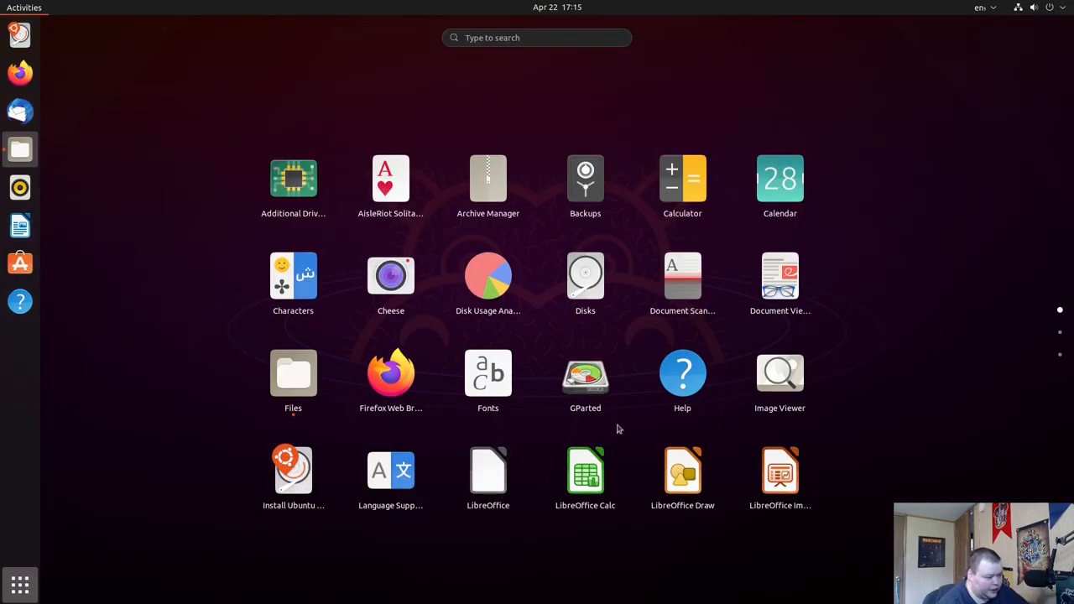
Step: Launch System Monitor and show its About dialog reporting version 40
{"action": "left_click", "coordinate": [292, 372]}
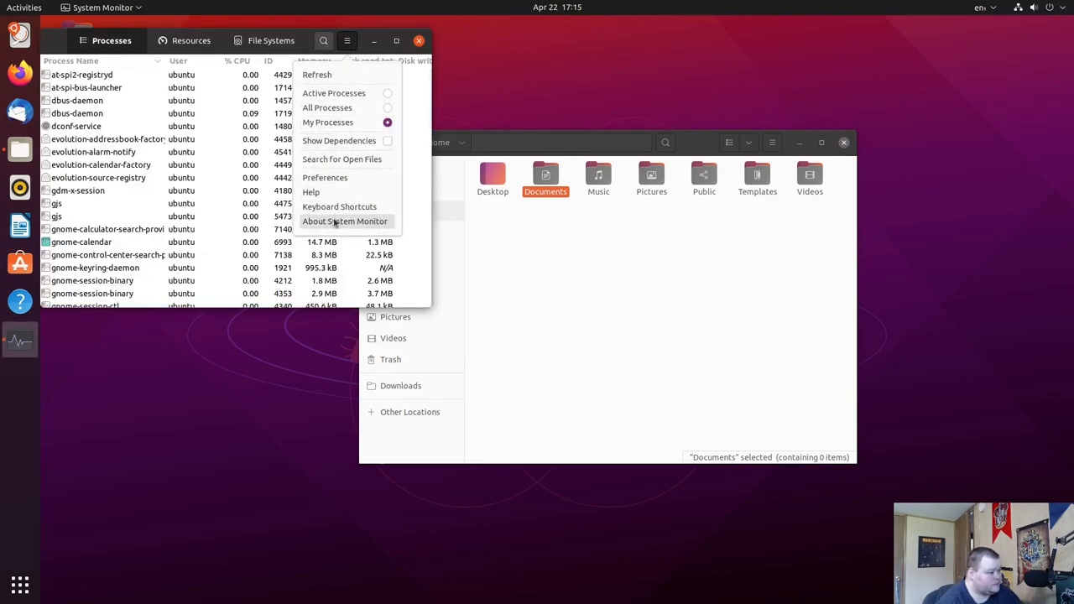
{"action": "left_click", "coordinate": [344, 221]}
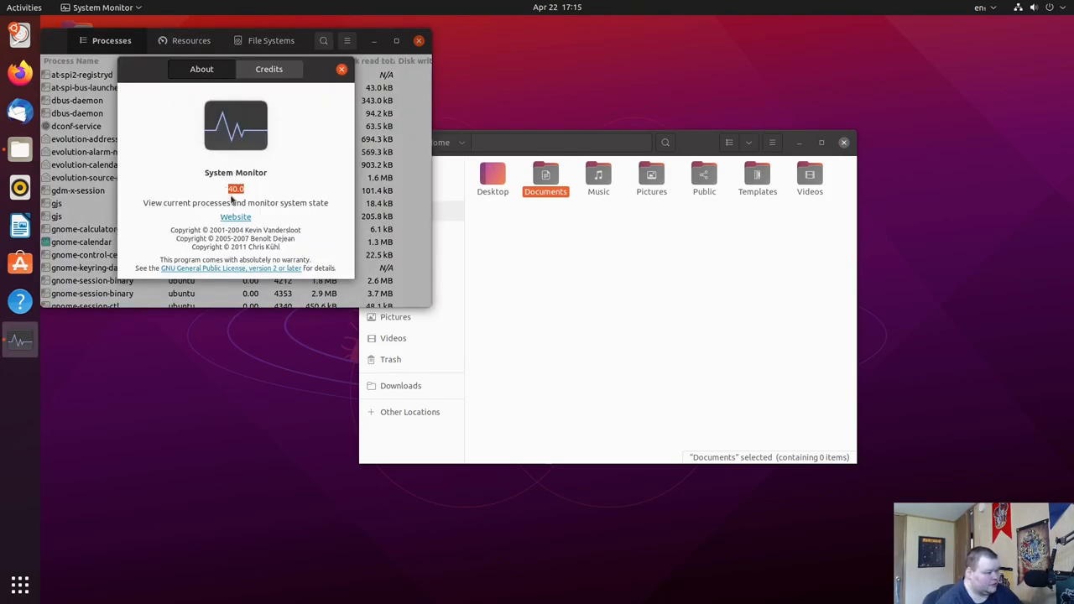